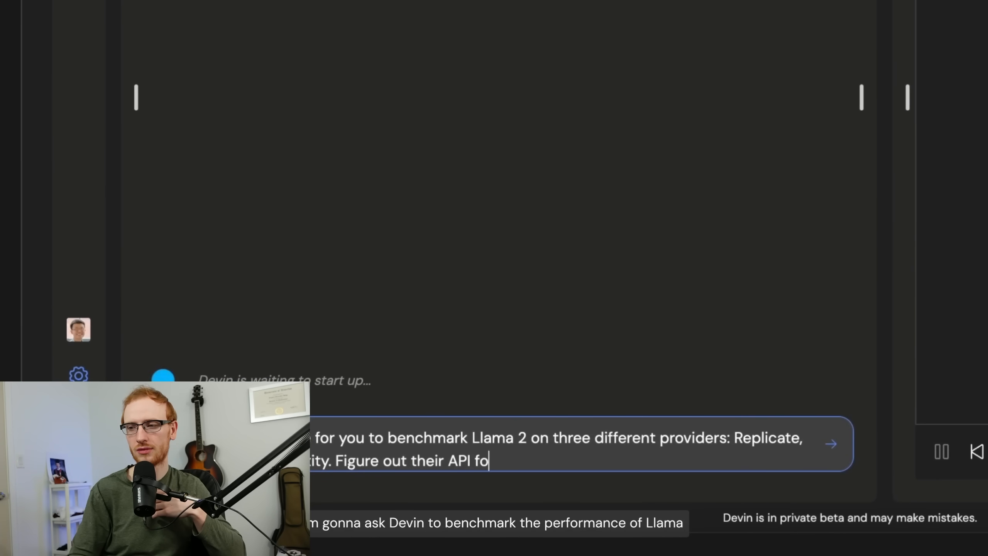
Let the Devin demo play from the Llama 2 benchmarking prompt to the together.ai API docs.
type("rmats and write a script that sends the")
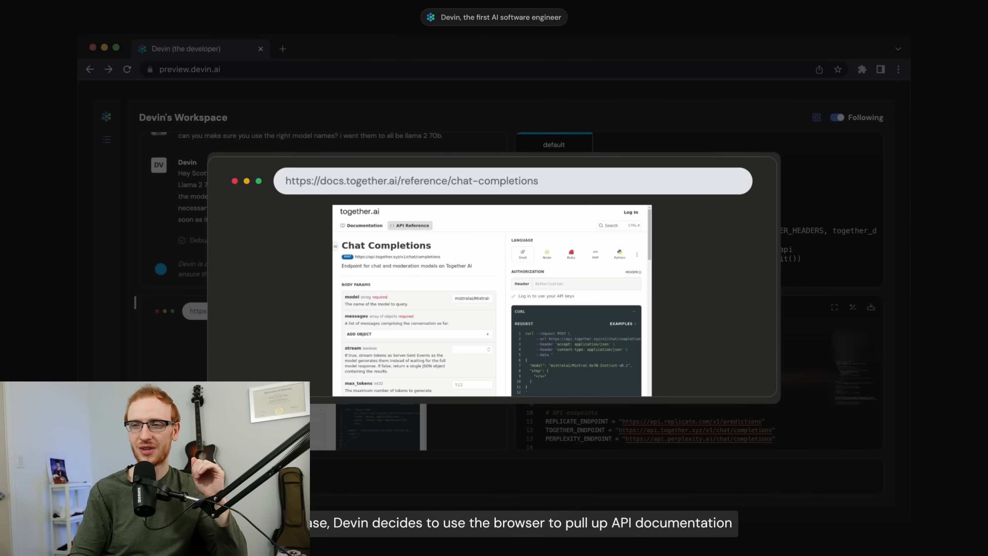
mouse_move(694, 387)
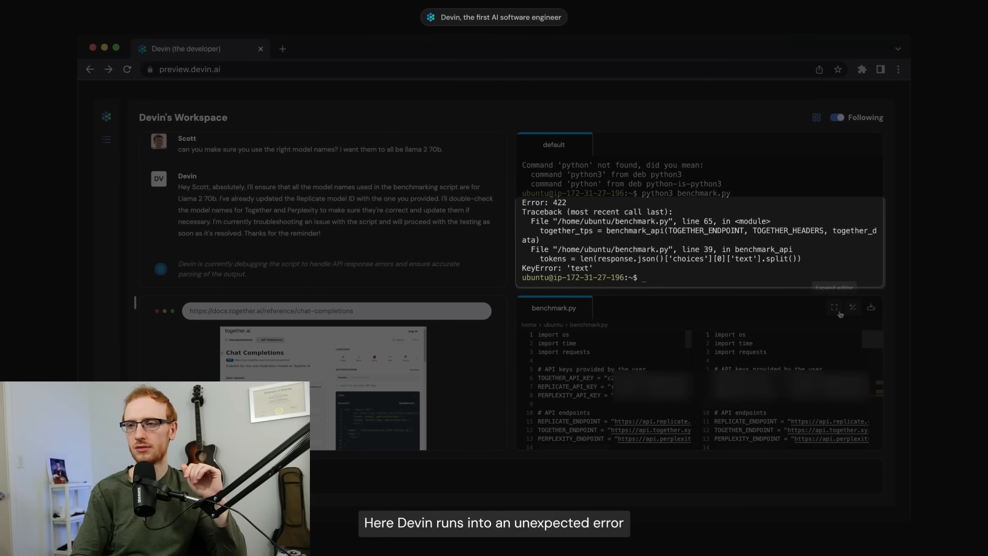
Continue playback through Devin's benchmark.py debugging diff to the Netlify-deployed results app.
left_click(833, 307)
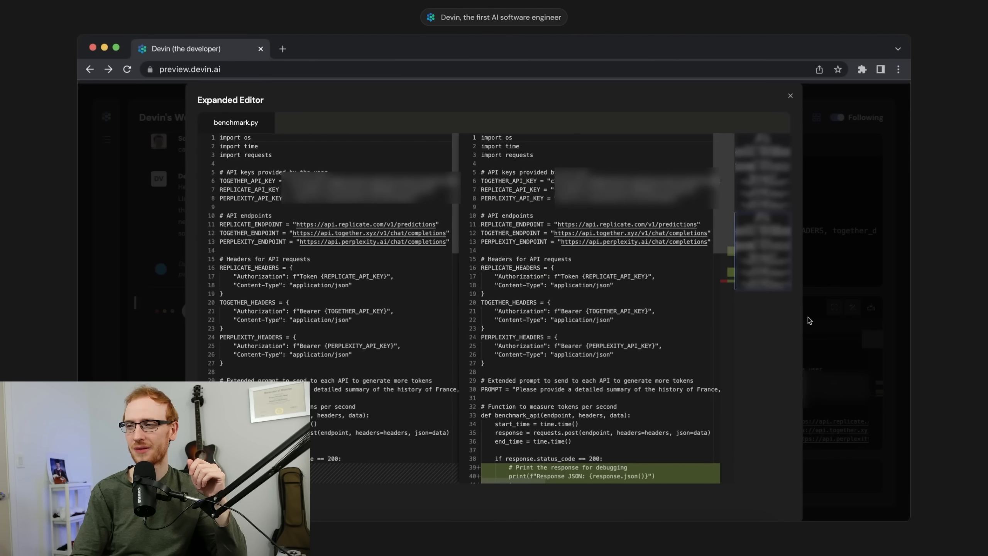
scroll("down", 3)
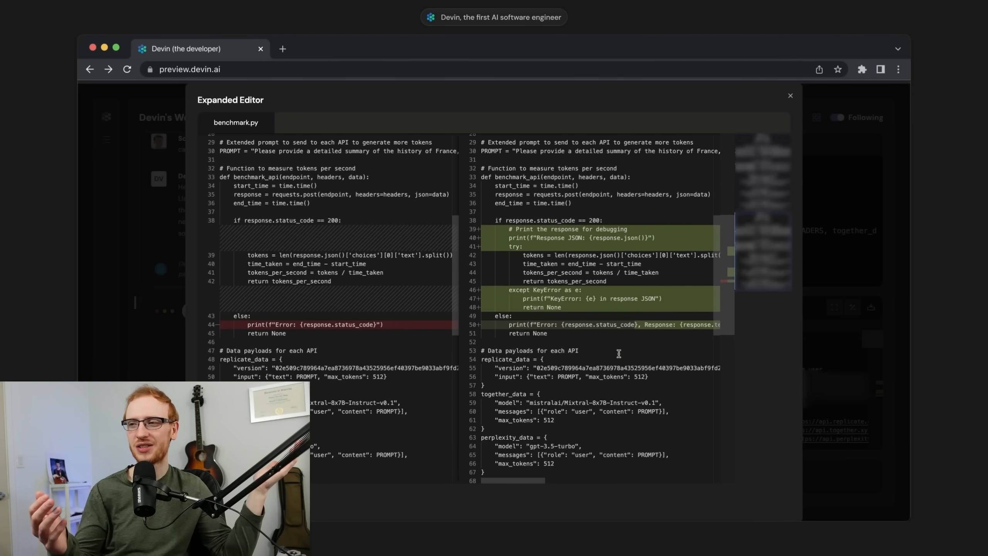
left_click(790, 95)
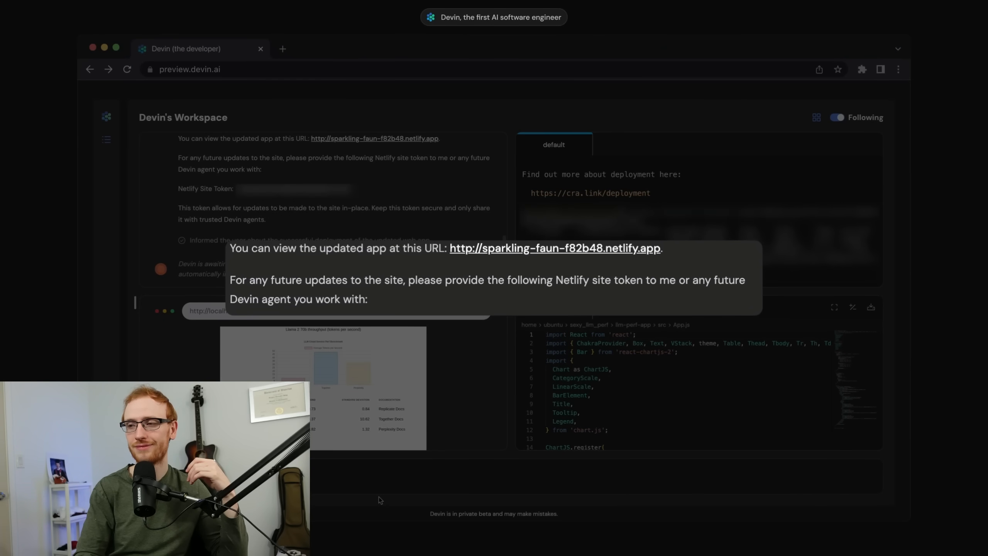
mouse_move(693, 387)
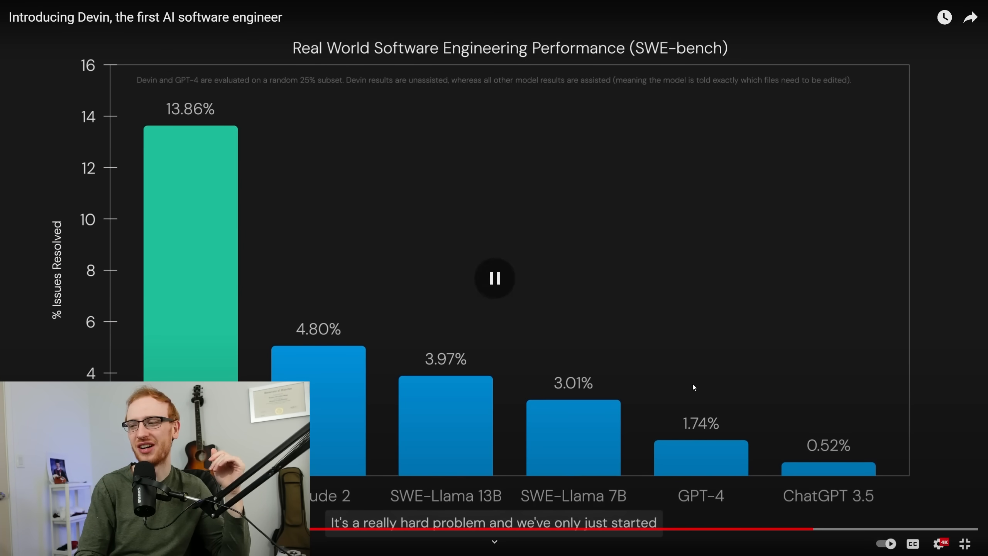
Pause the demo on the SWE-bench chart showing Devin's 13.86% result.
left_click(494, 277)
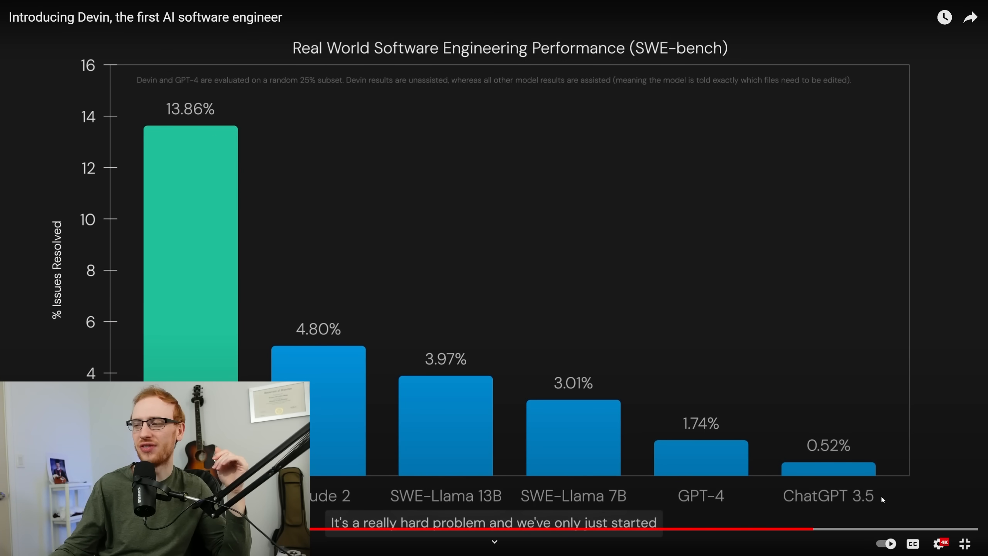
mouse_move(925, 489)
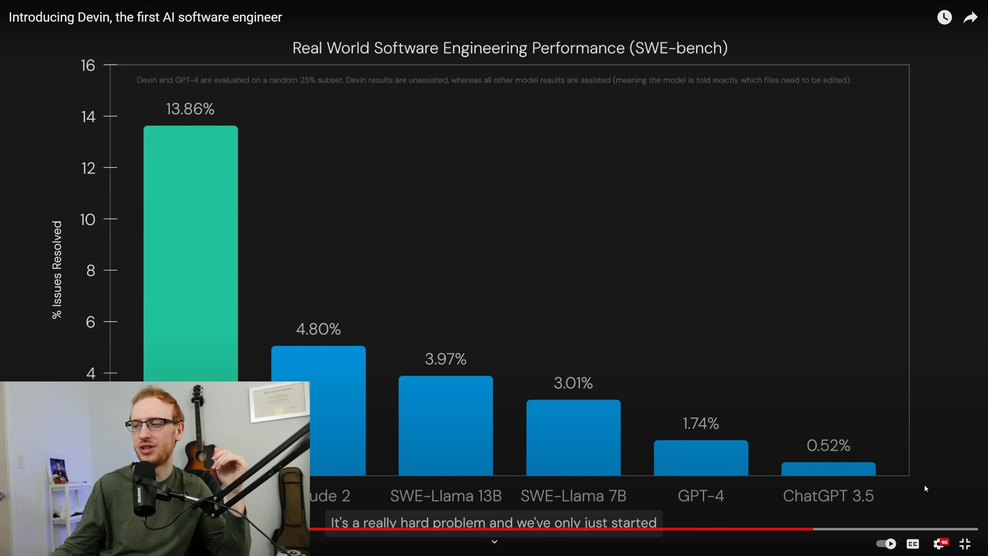
mouse_move(927, 432)
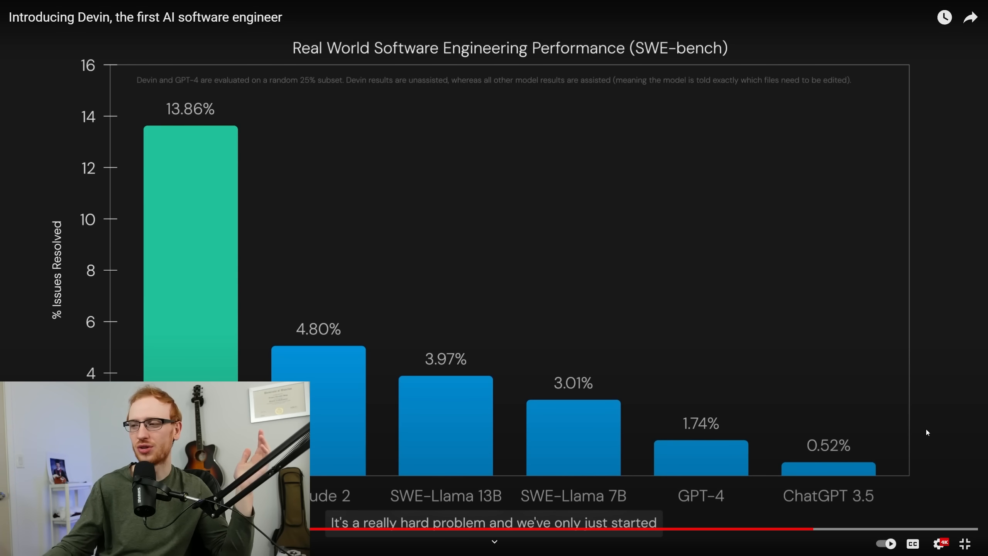
mouse_move(683, 462)
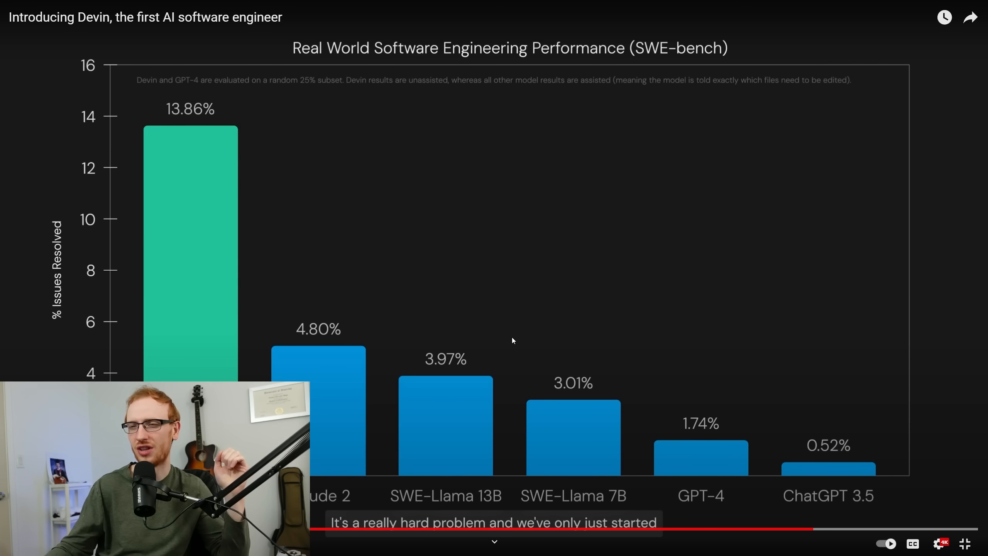
mouse_move(643, 397)
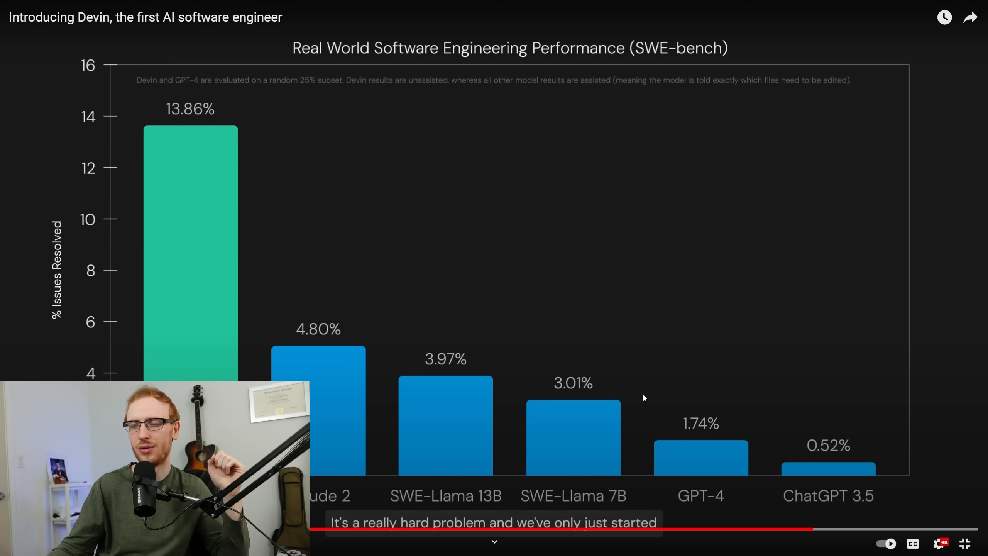
mouse_move(437, 323)
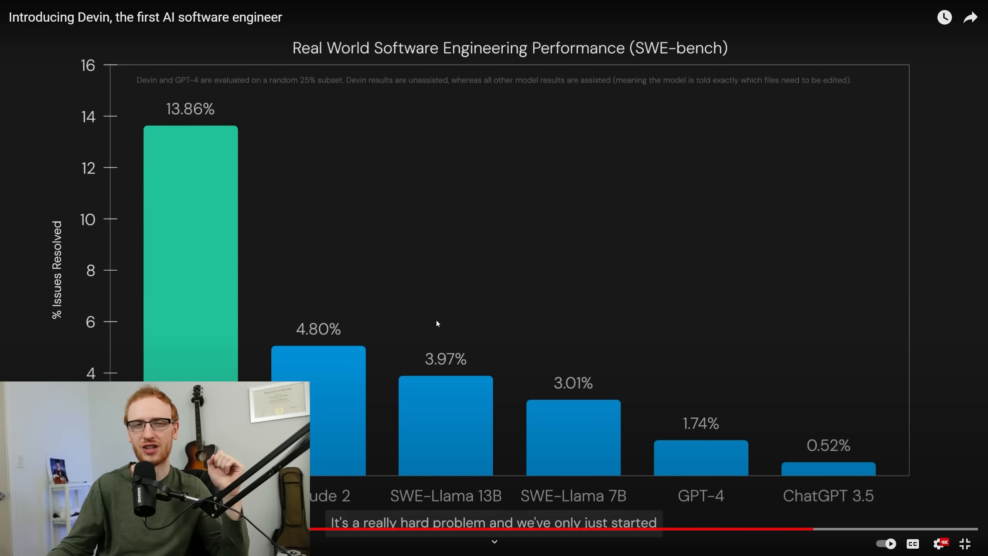
mouse_move(388, 273)
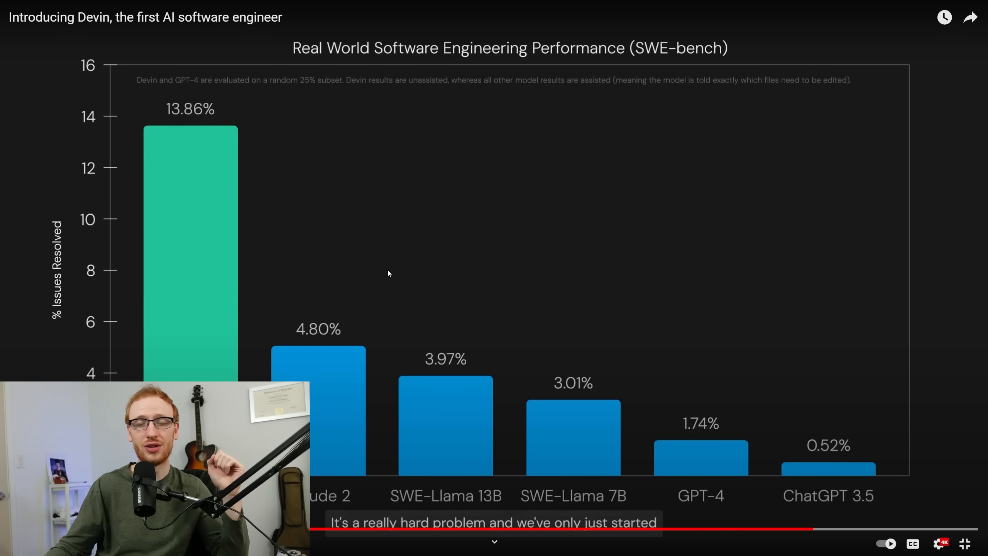
mouse_move(440, 254)
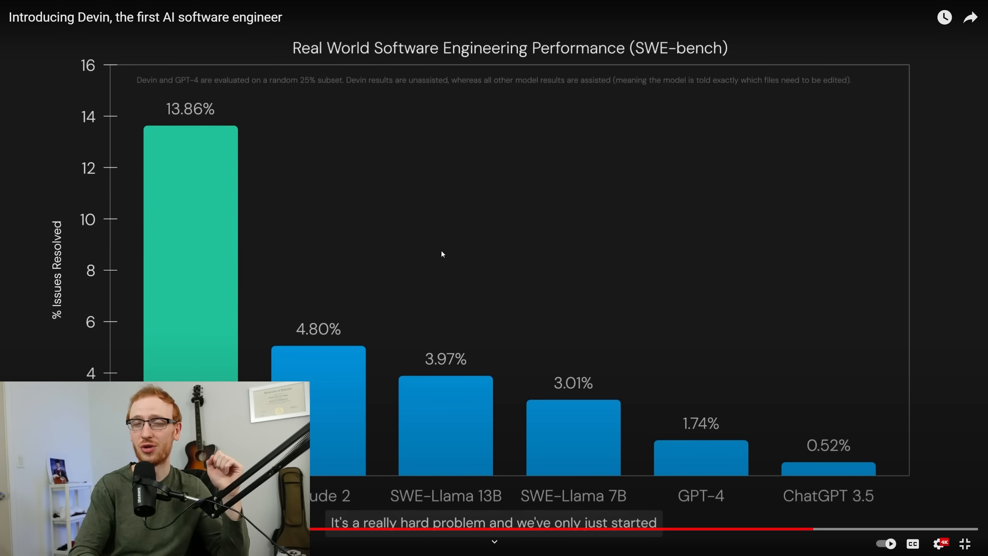